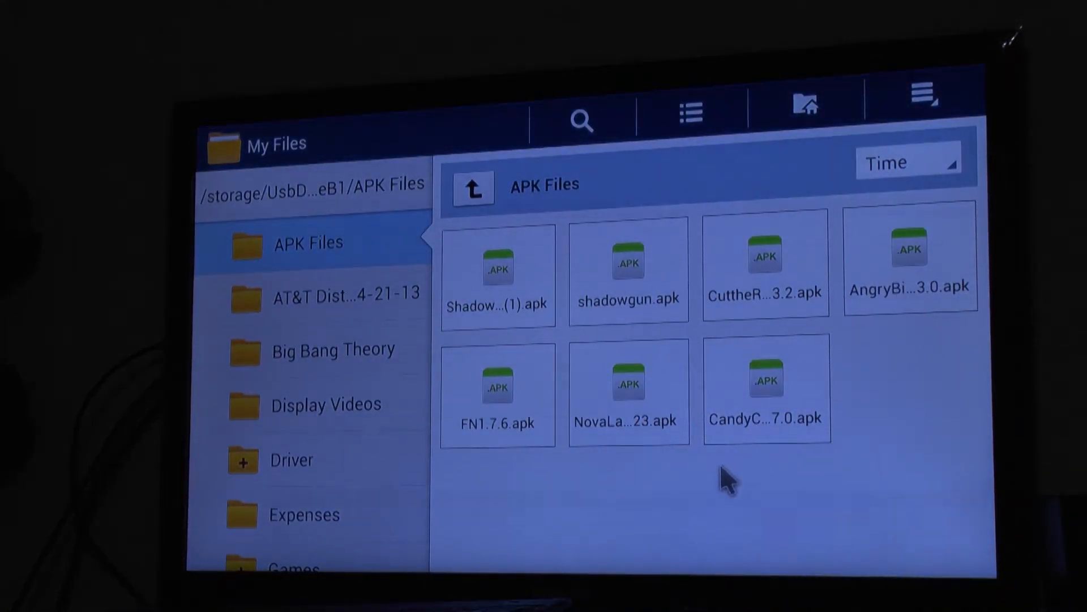
mouse_move(765, 430)
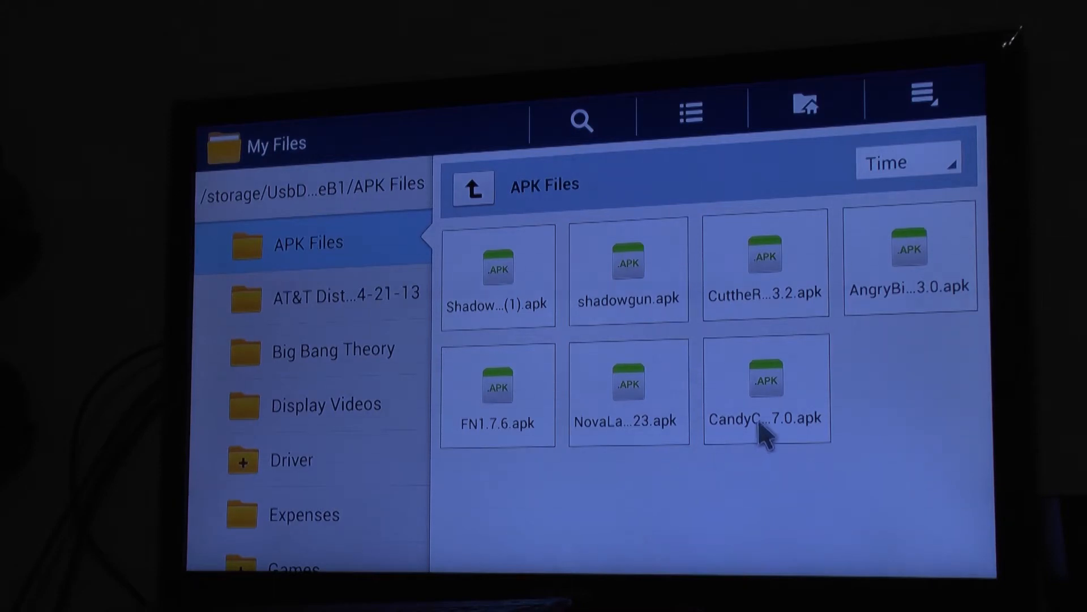
mouse_move(534, 318)
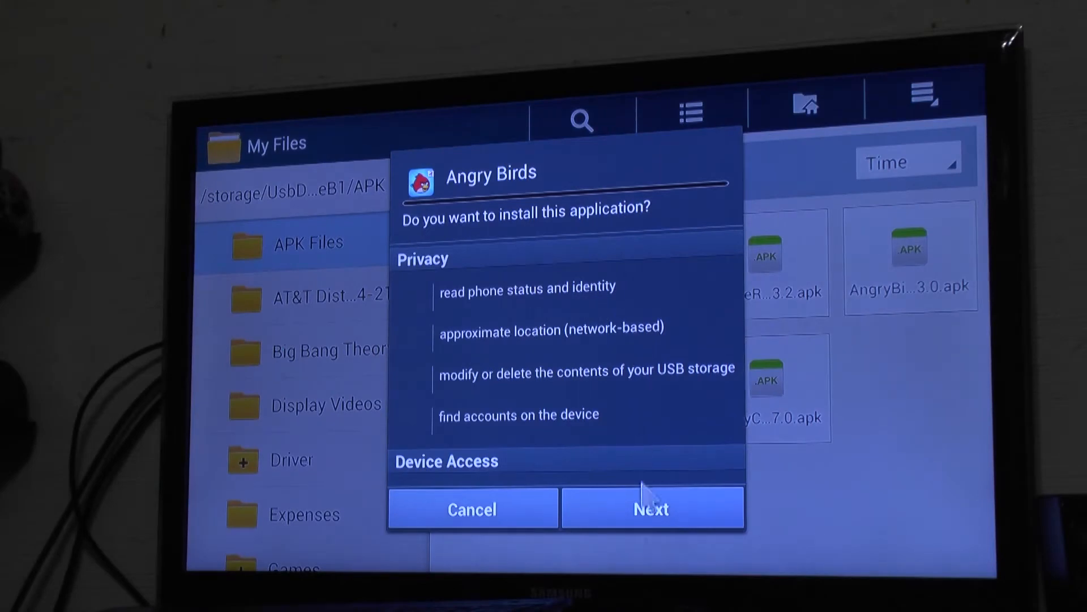
Install Angry Birds from the APK and launch it once the Application installed message appears
left_click(650, 508)
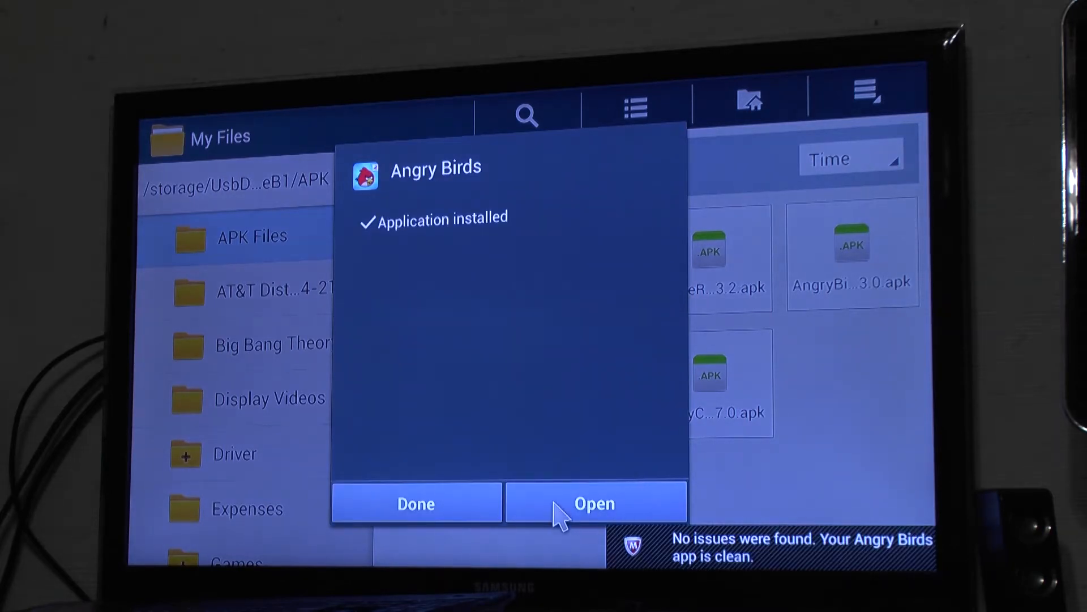
left_click(594, 503)
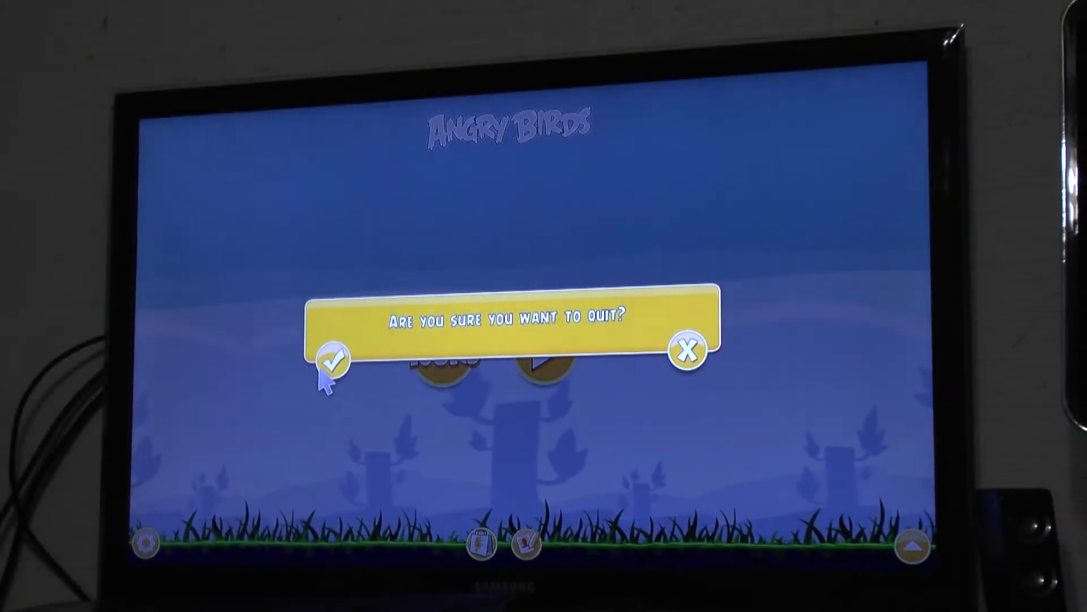
Confirm quitting Angry Birds to return to the USB drive's APK Files folder
left_click(333, 359)
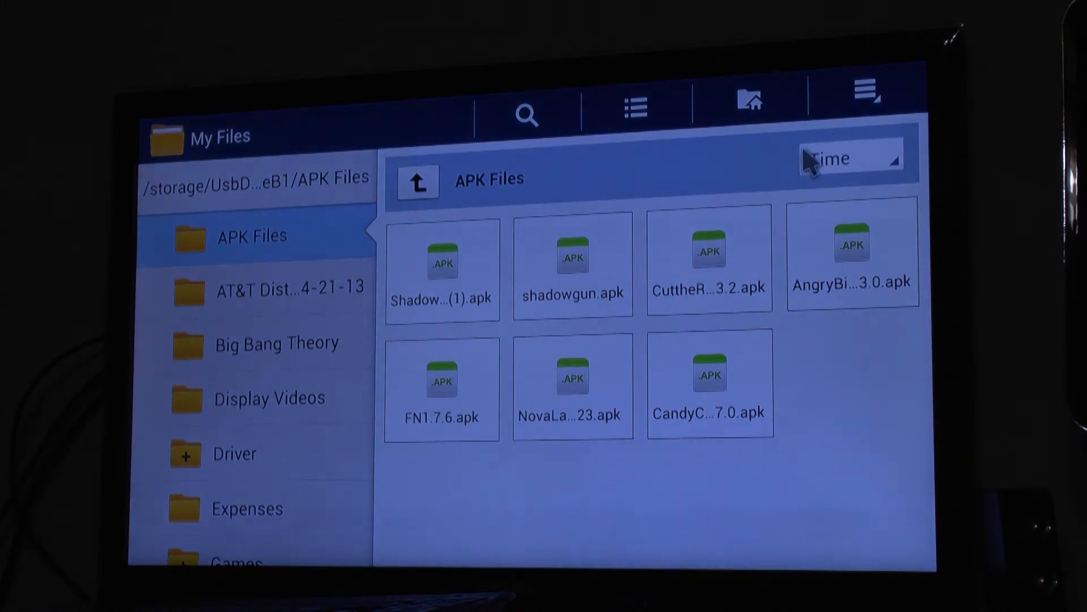
mouse_move(771, 168)
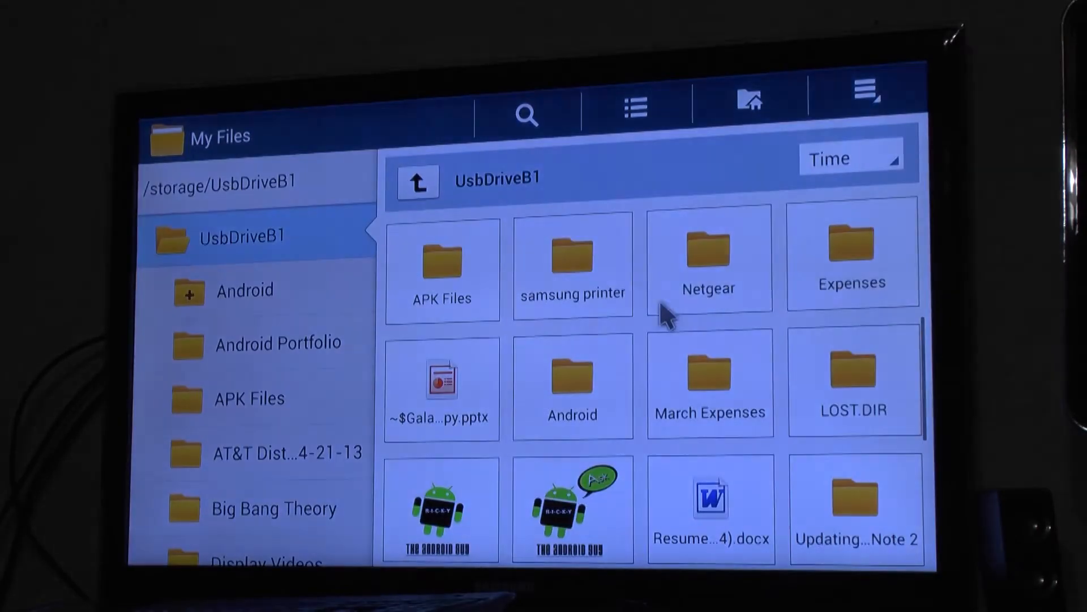
Leave My Files so the Apps screen shows Angry Birds among recent apps
left_click(748, 101)
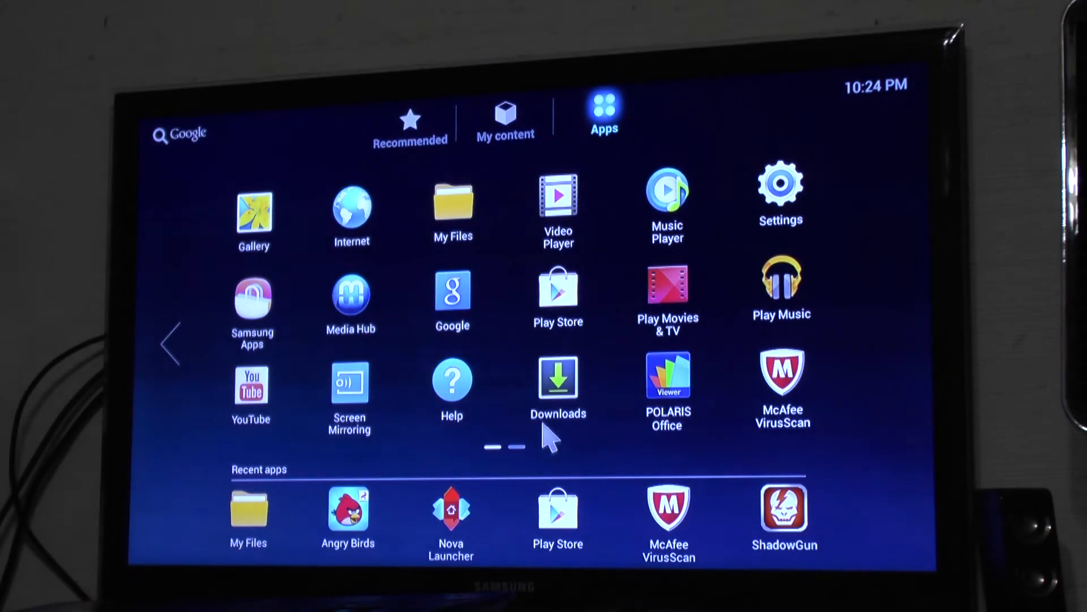
mouse_move(728, 298)
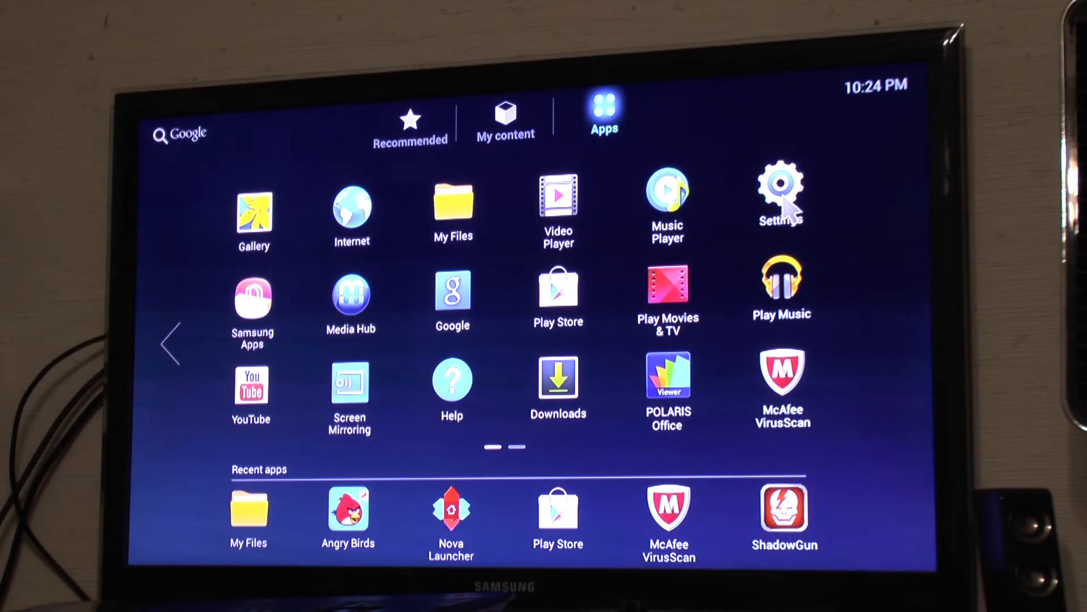
Enter device Settings on the Wi-Fi page and reach the personal section of the category list
left_click(781, 194)
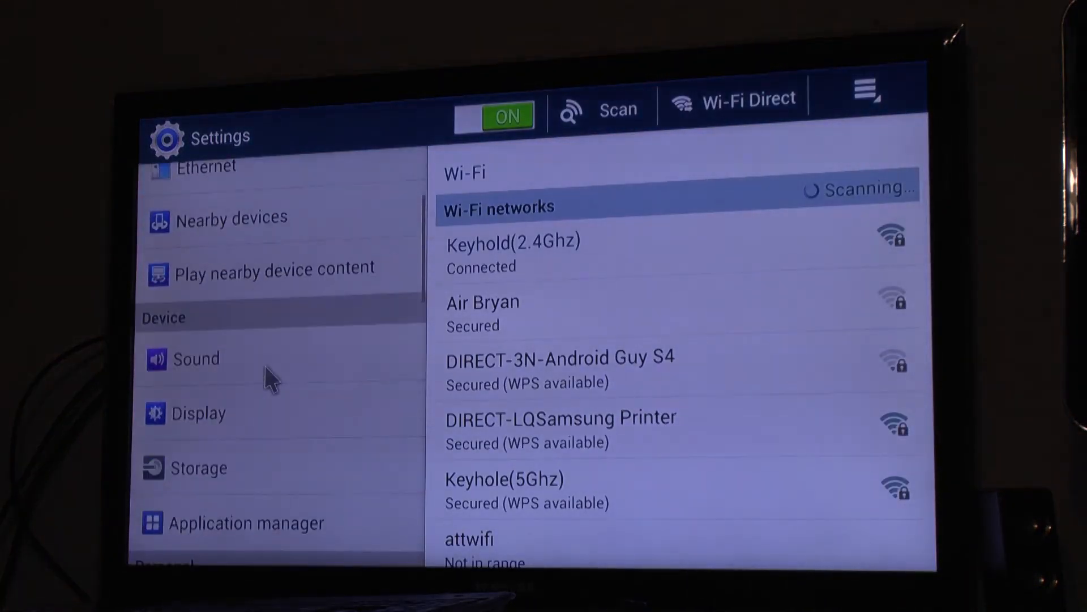
scroll("down", 3)
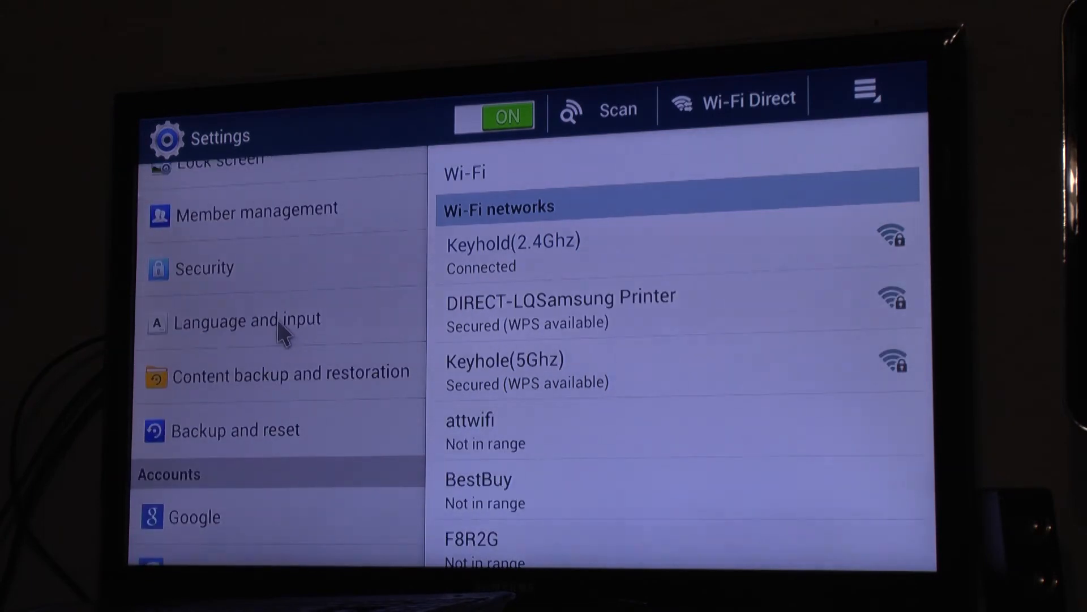
Show the Security page where Unknown sources and Verify apps are both checked
left_click(205, 269)
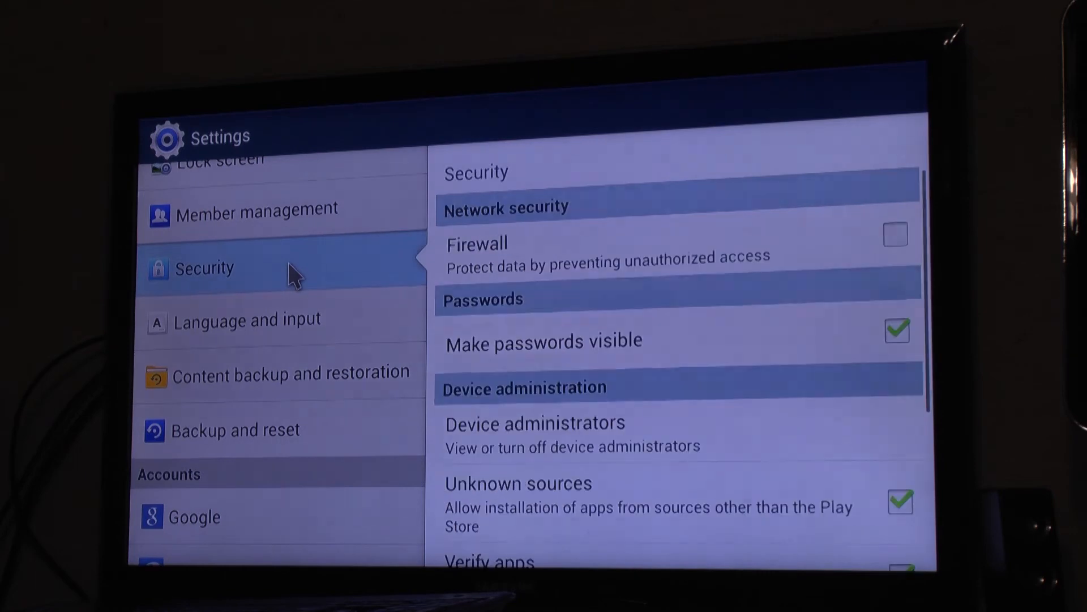
scroll("down", 3)
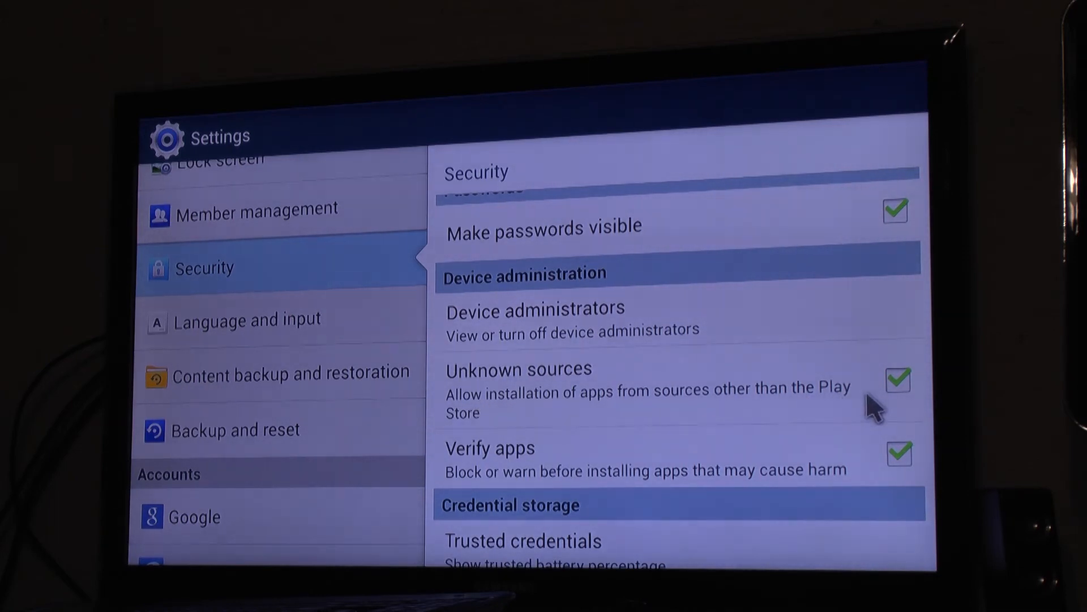
mouse_move(776, 469)
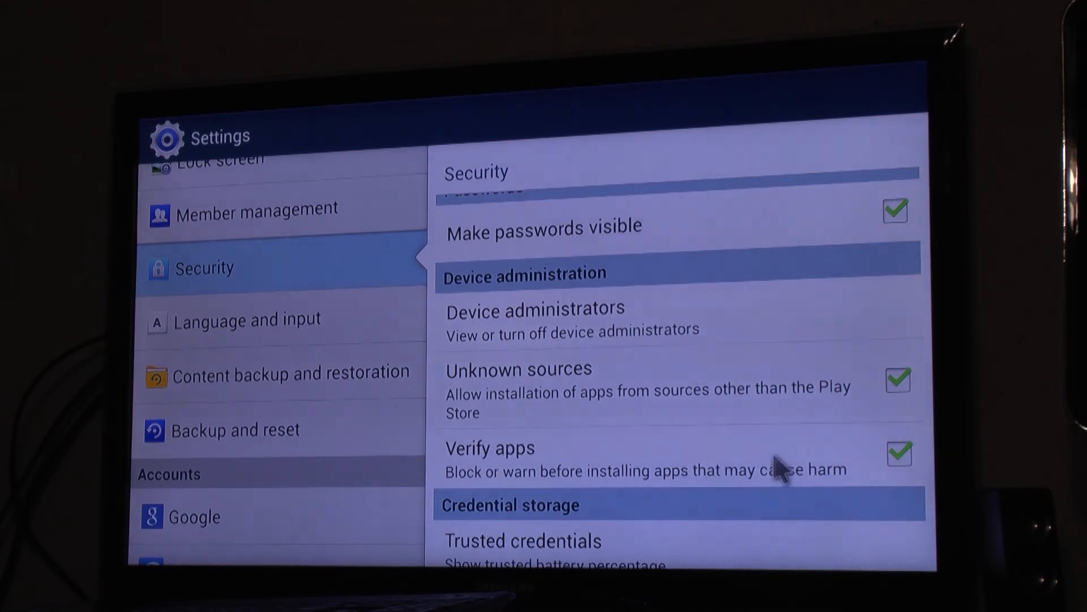
mouse_move(821, 478)
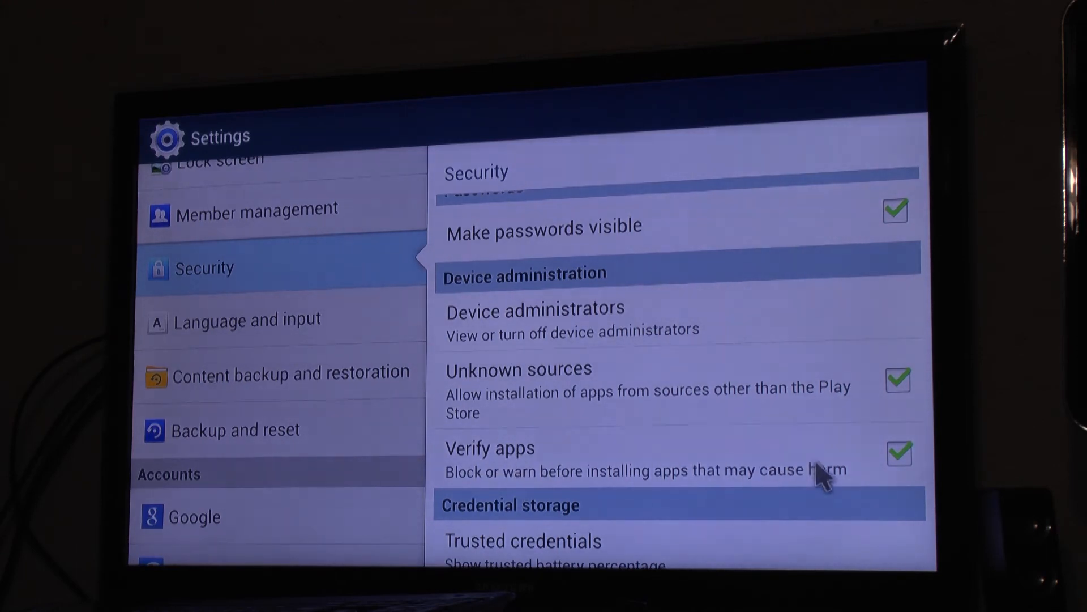
mouse_move(593, 492)
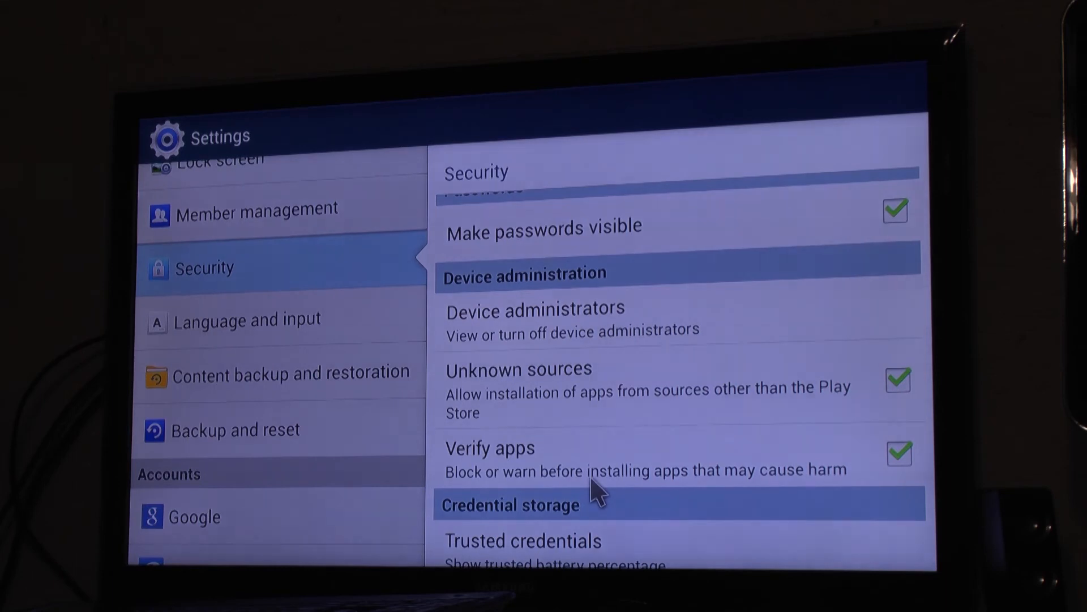